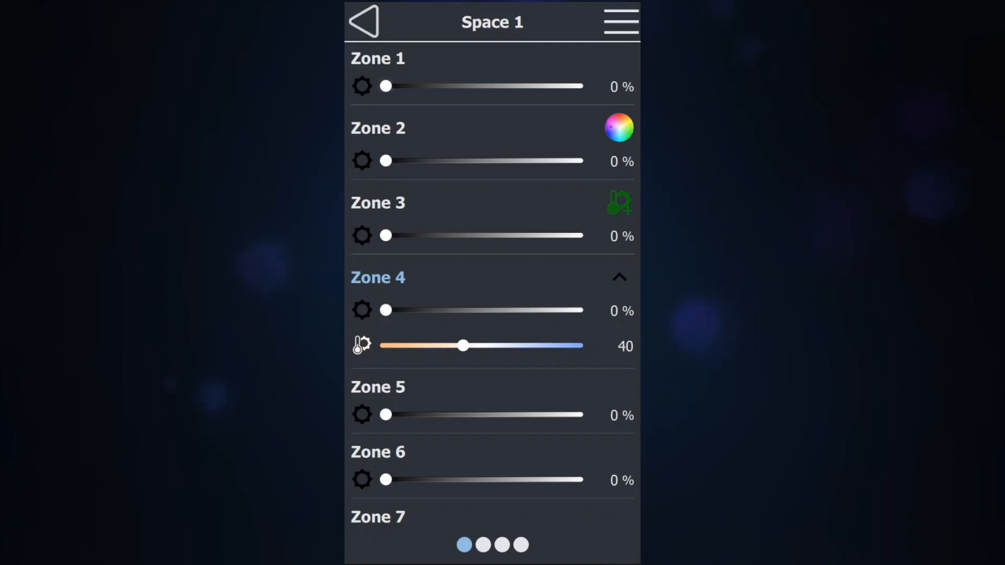
# Go from Space 1's zone controls to the Configuration device list via the menu
pyautogui.click(619, 21)
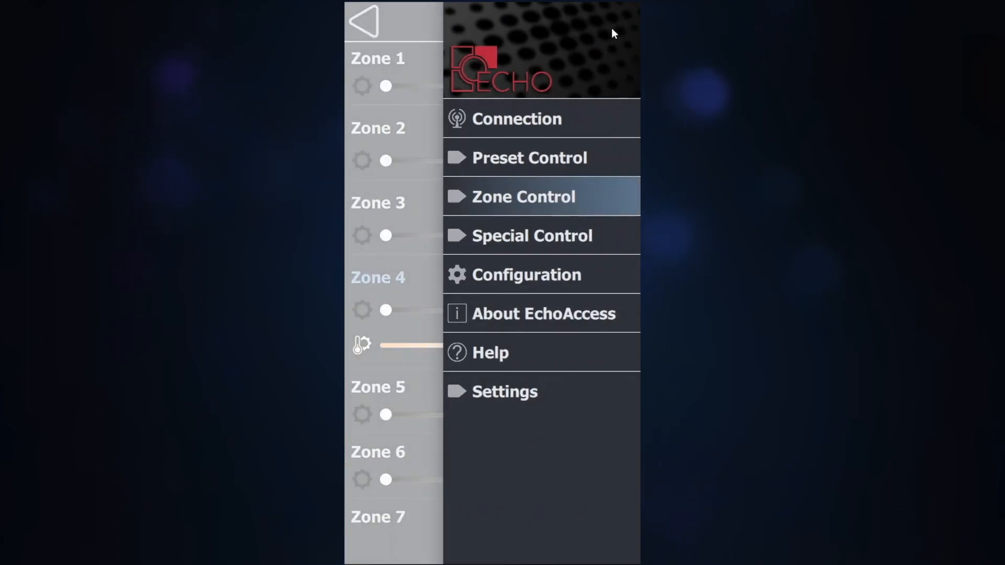
pyautogui.moveTo(574, 272)
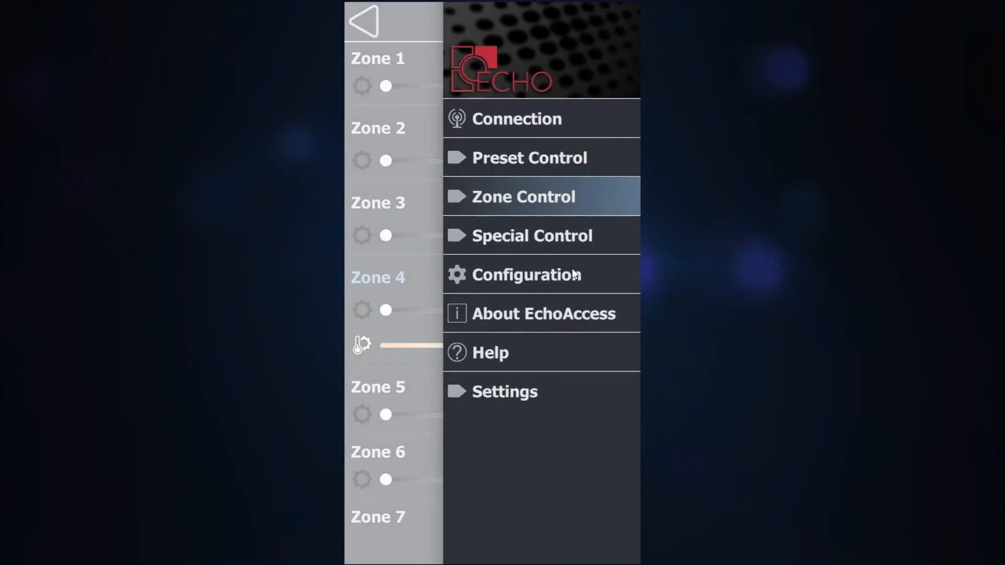
pyautogui.click(525, 274)
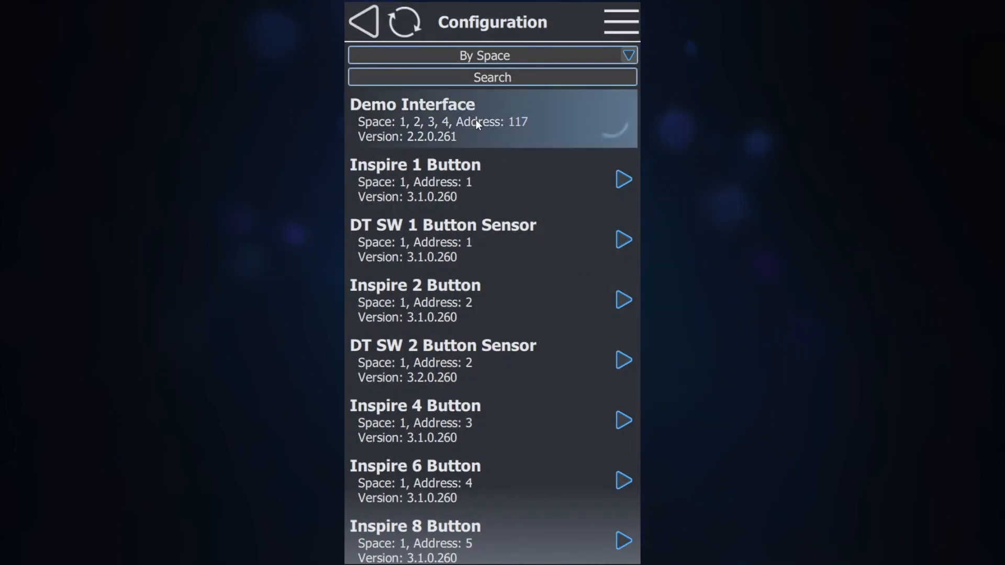
# Show Demo Interface's Zone Info and list Zone 1's type choices, currently Intensity
pyautogui.click(413, 118)
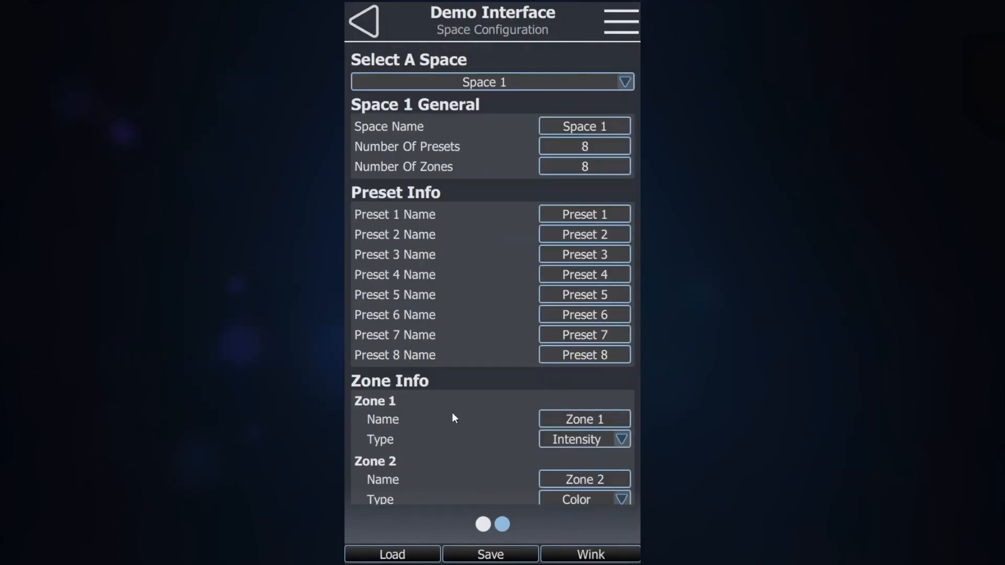
pyautogui.moveTo(408, 391)
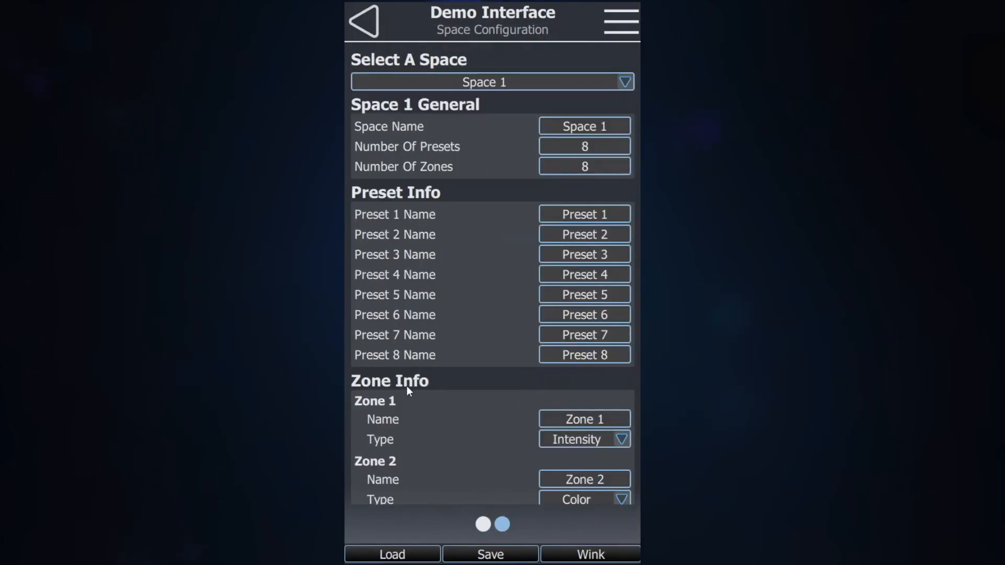
pyautogui.scroll(-3)
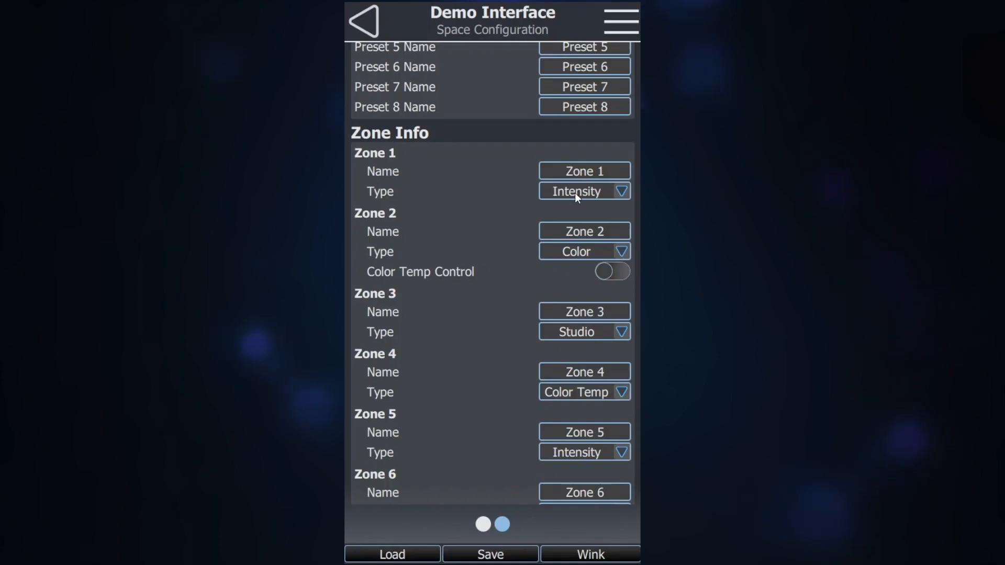
pyautogui.click(583, 191)
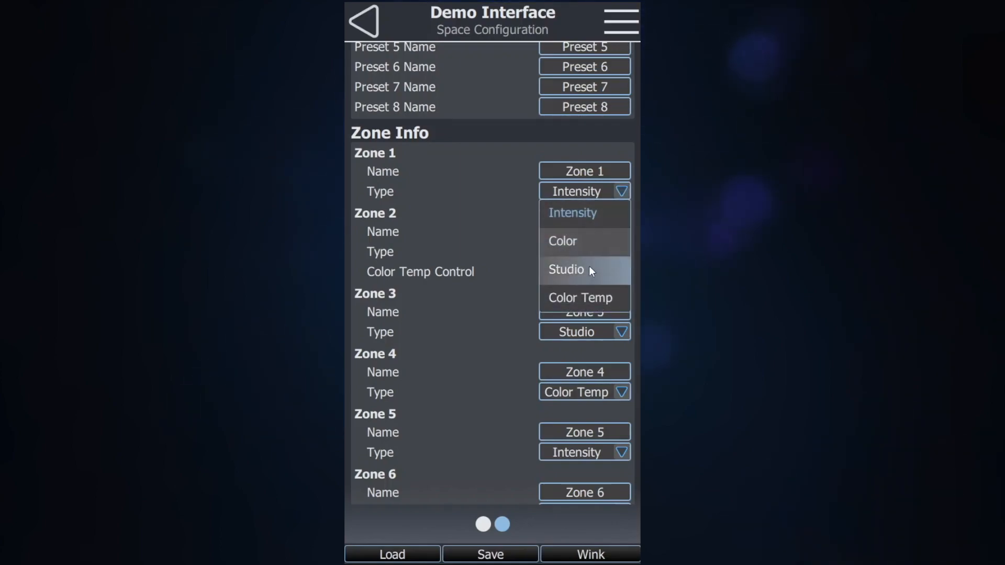
pyautogui.moveTo(582, 297)
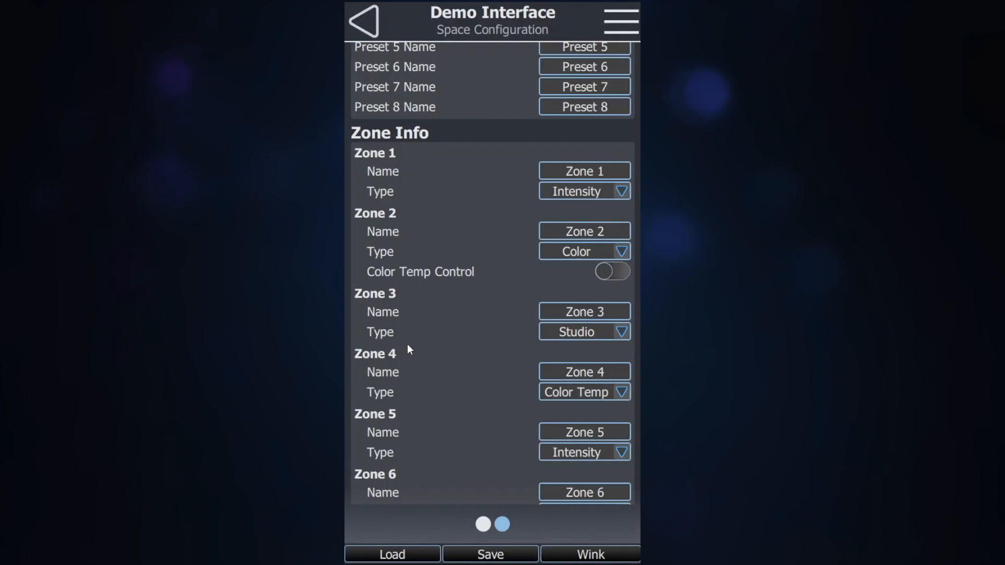
pyautogui.moveTo(520, 153)
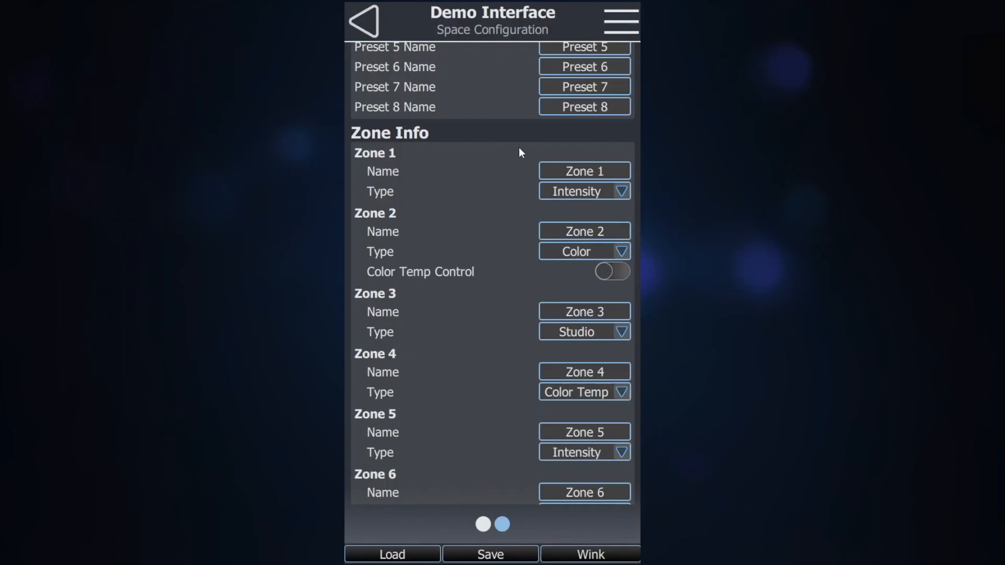
pyautogui.moveTo(626, 25)
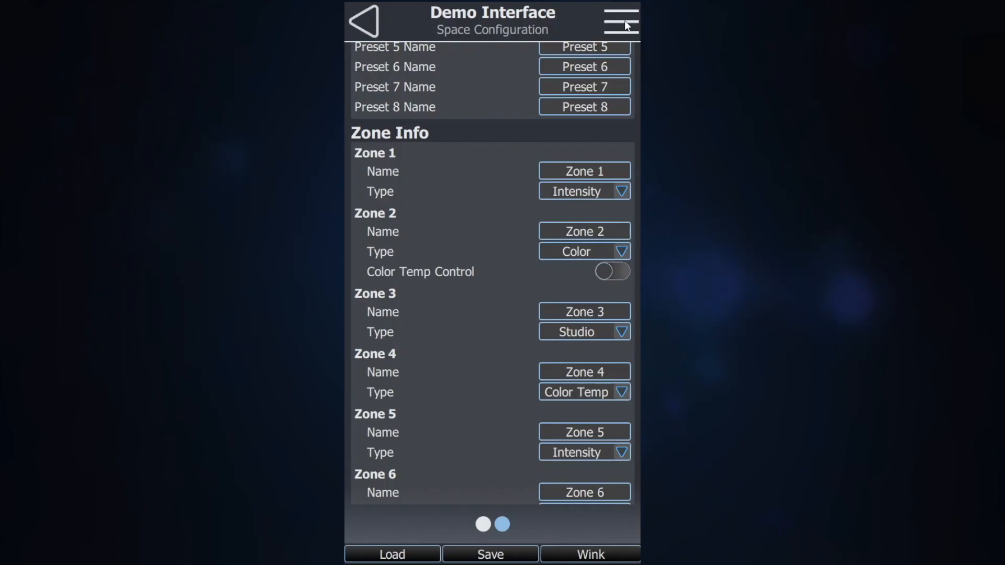
# Leave Zone 1 as Intensity and bring up the app's section menu
pyautogui.click(619, 21)
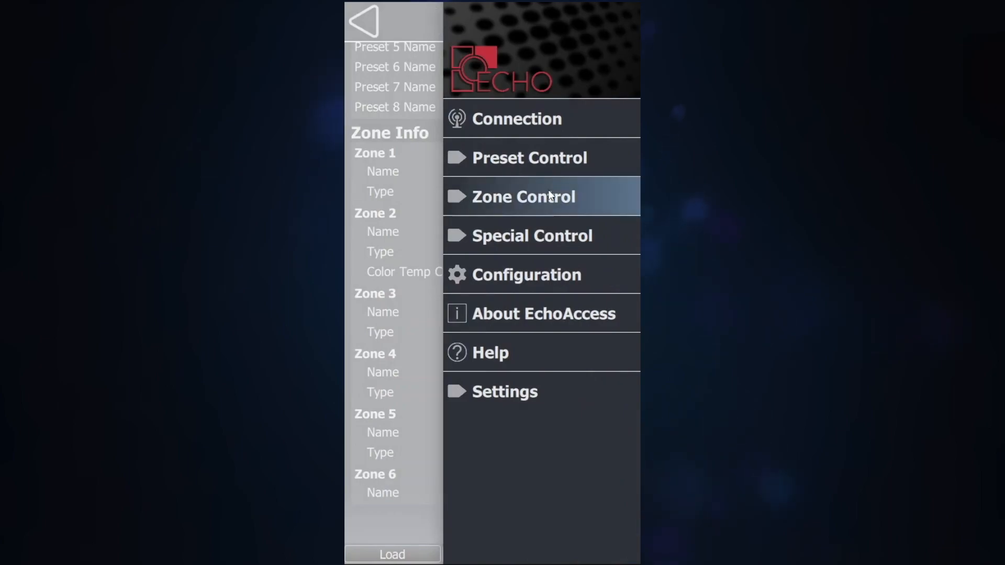
# Return to Zone Control and expand Zone 2 to its colour wheel with R, G, B at 0
pyautogui.click(524, 197)
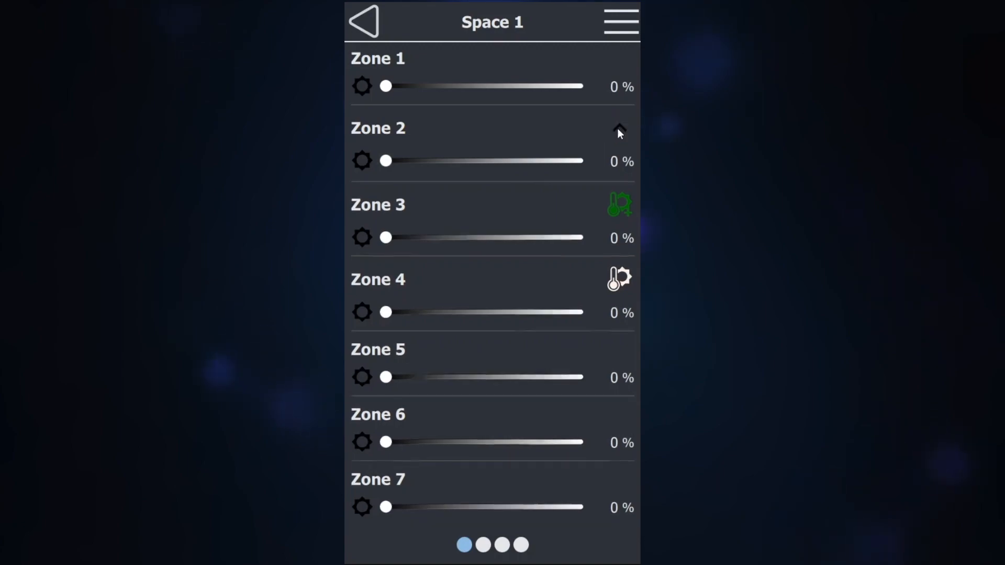
pyautogui.click(618, 127)
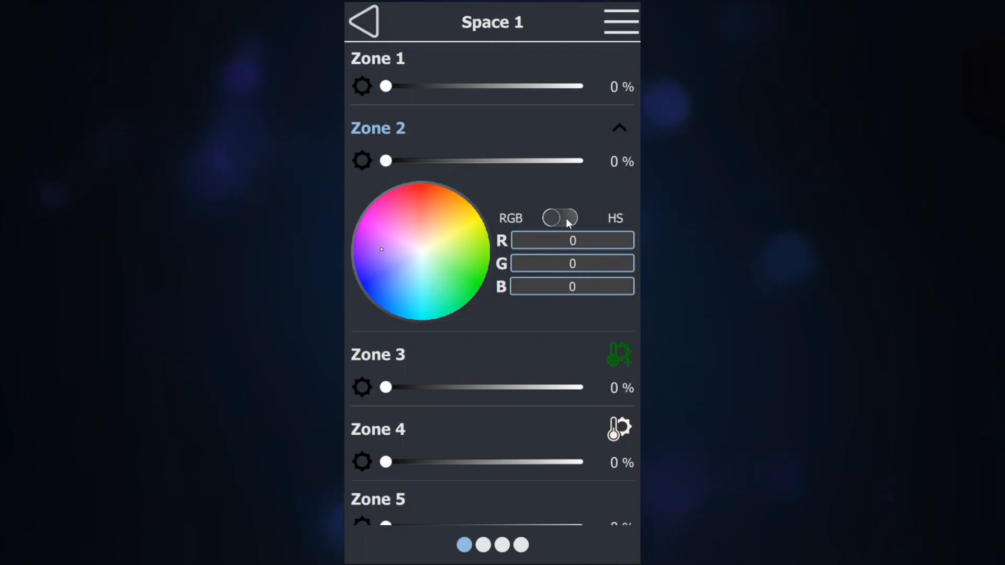
# View Zone 2 as hue 274, saturation 57, then reveal Zone 3's temperature and tint sliders
pyautogui.click(559, 218)
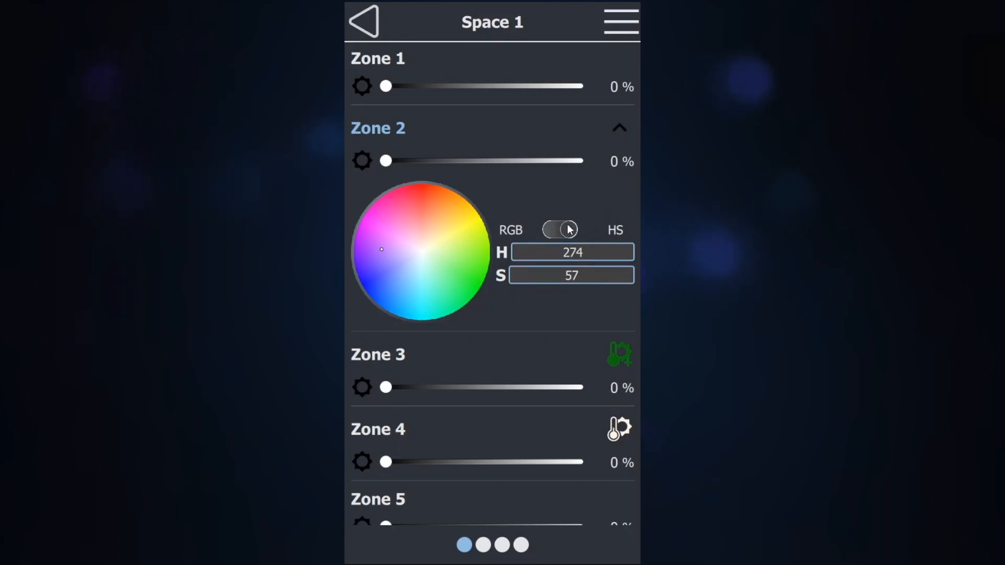
pyautogui.click(619, 126)
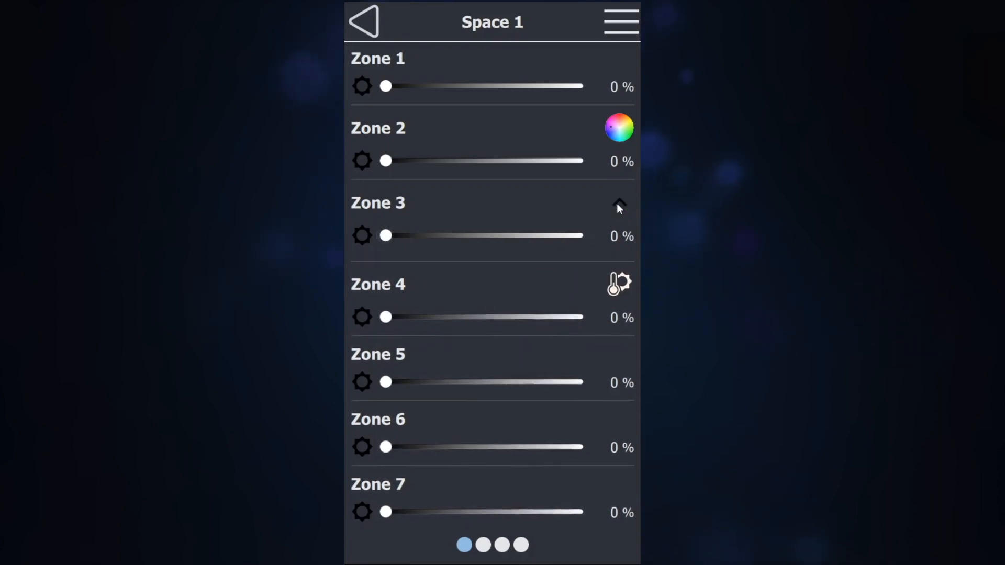
pyautogui.click(619, 203)
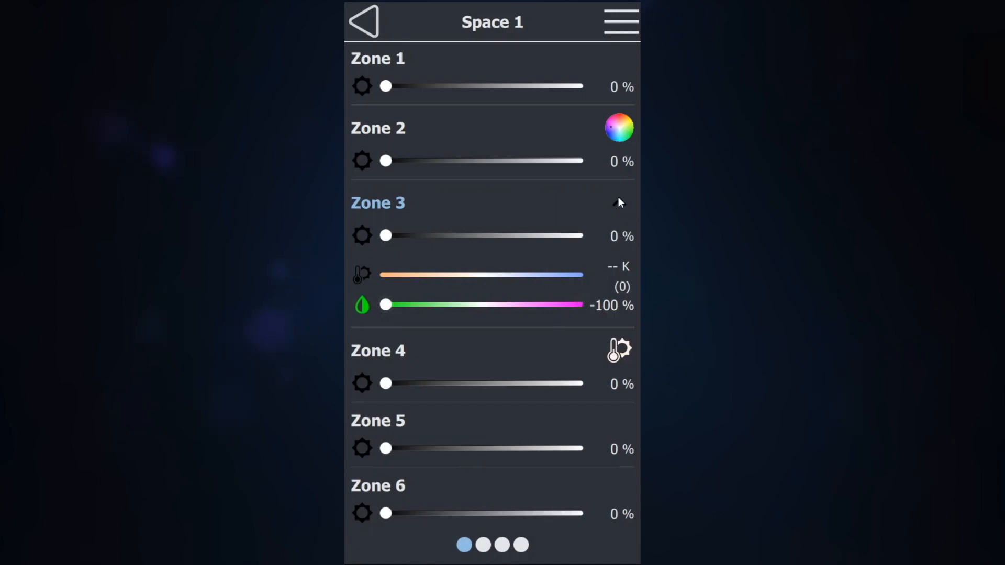
pyautogui.click(619, 202)
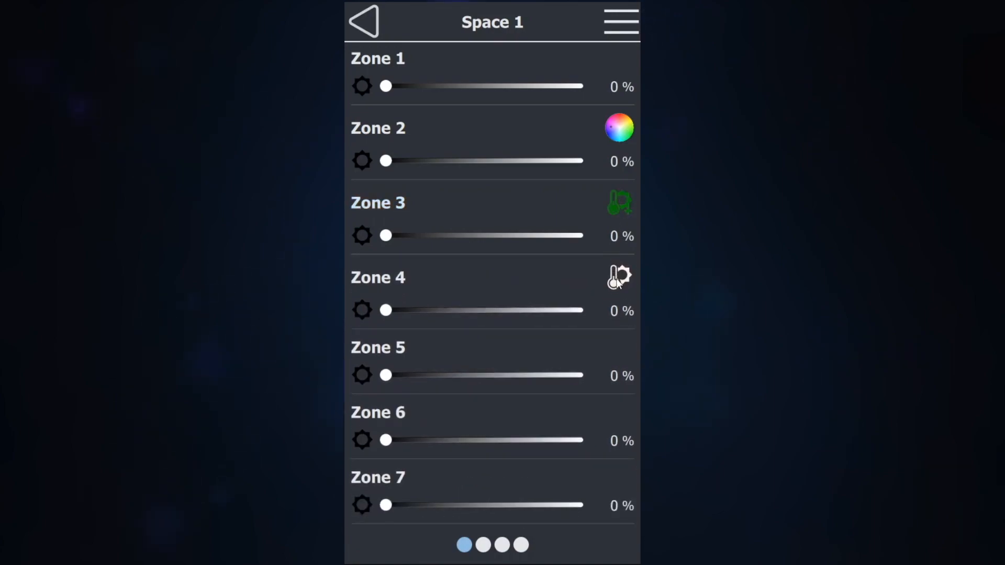